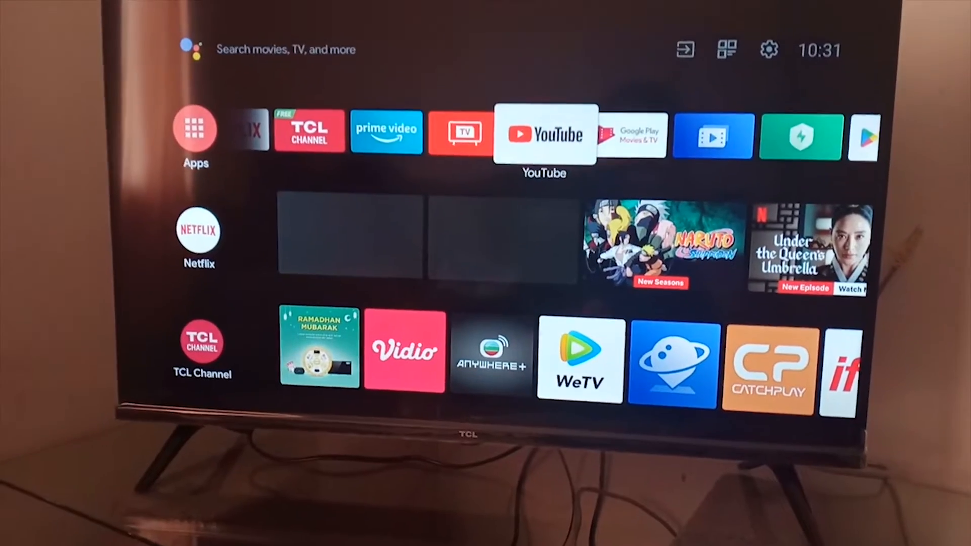
- Open the TV's Settings menu from the gear icon on the home screen
left_click(544, 136)
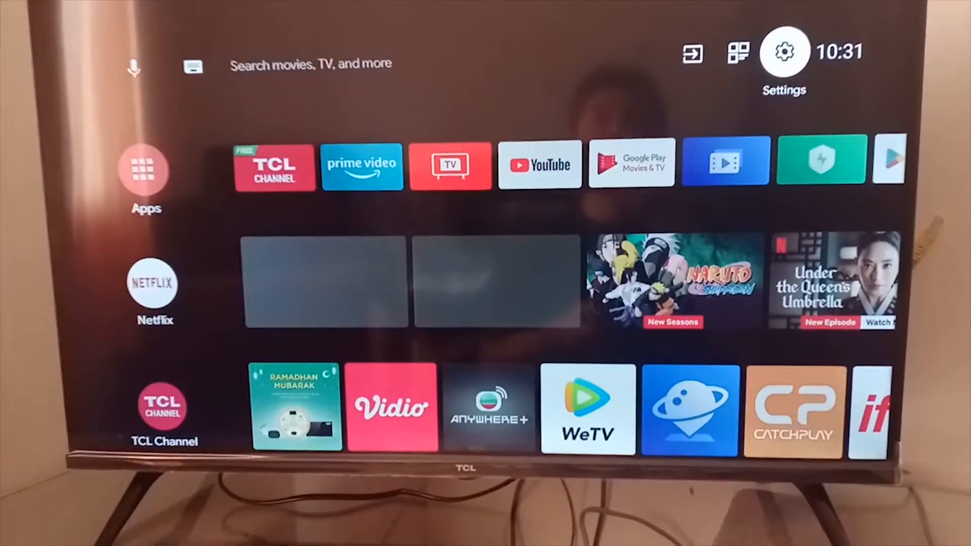
left_click(782, 53)
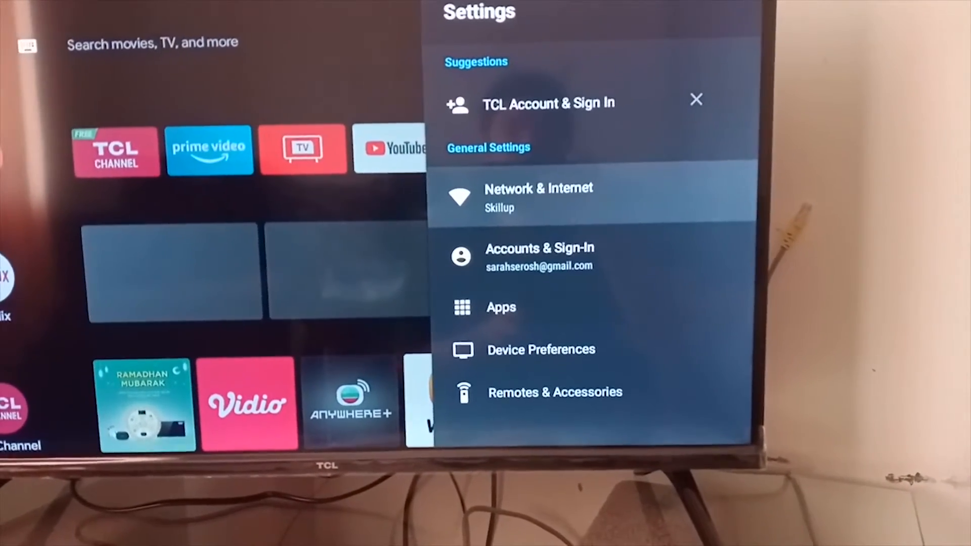
- In Network & Internet, run the Check Internet Connection option
left_click(539, 197)
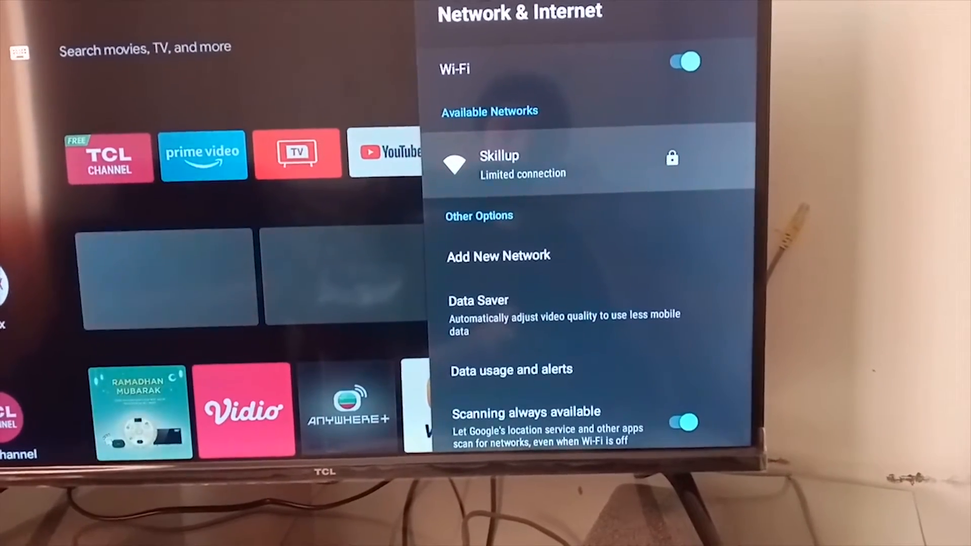
scroll("down", 3)
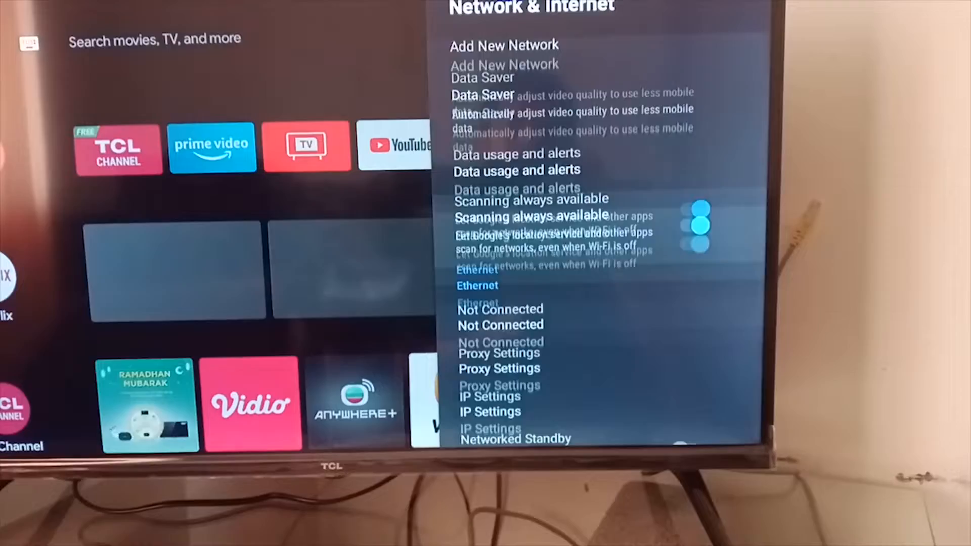
scroll("down", 3)
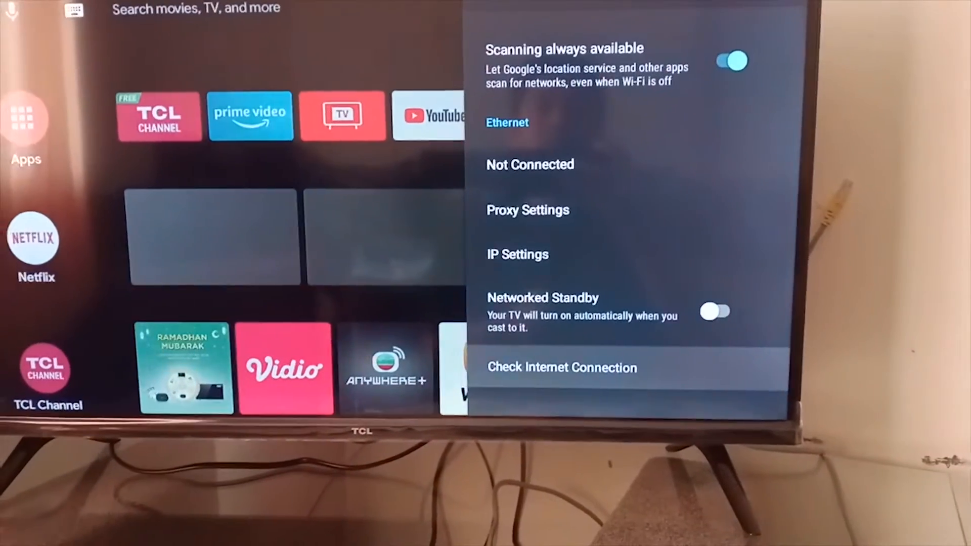
left_click(562, 369)
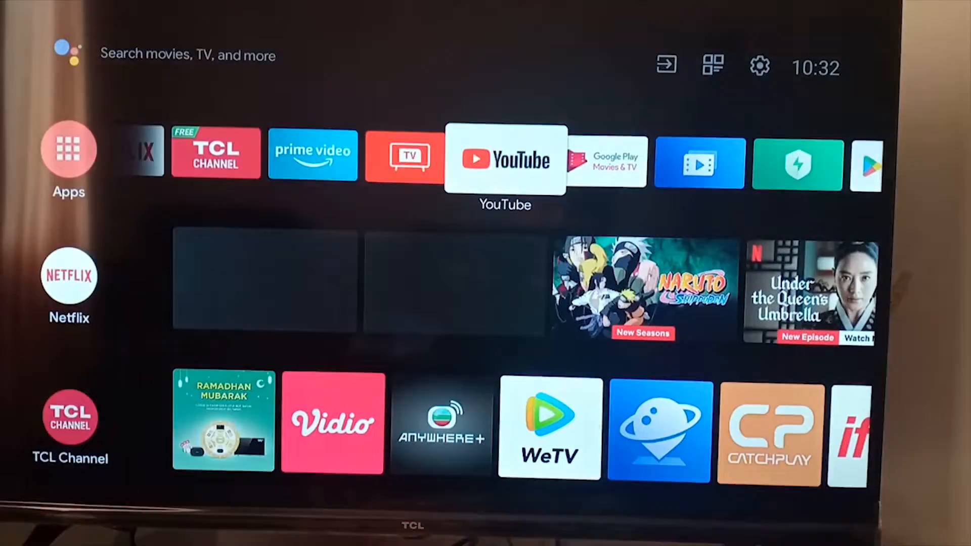
- Open Device Preferences to correct the date and time to 12:05
left_click(506, 160)
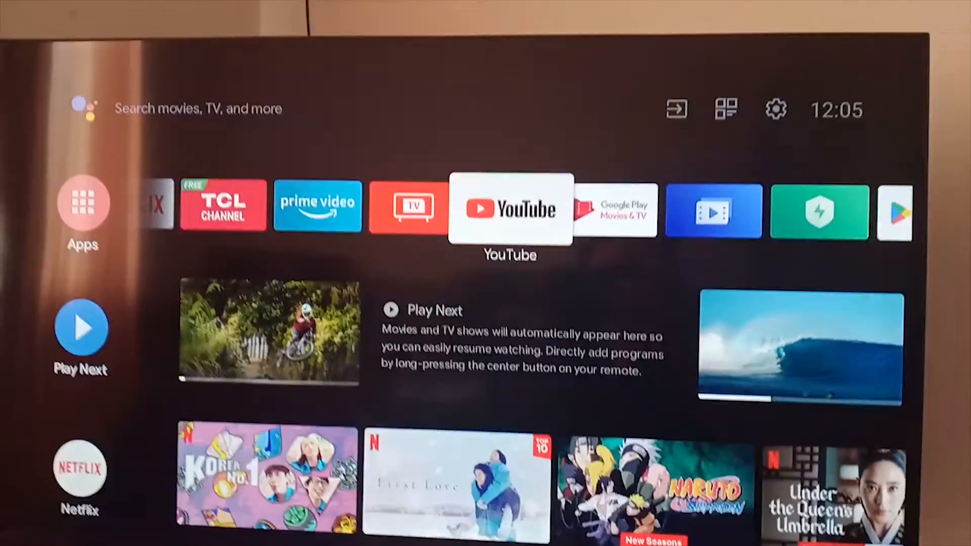
- Launch YouTube from the apps row to its home feed
left_click(510, 210)
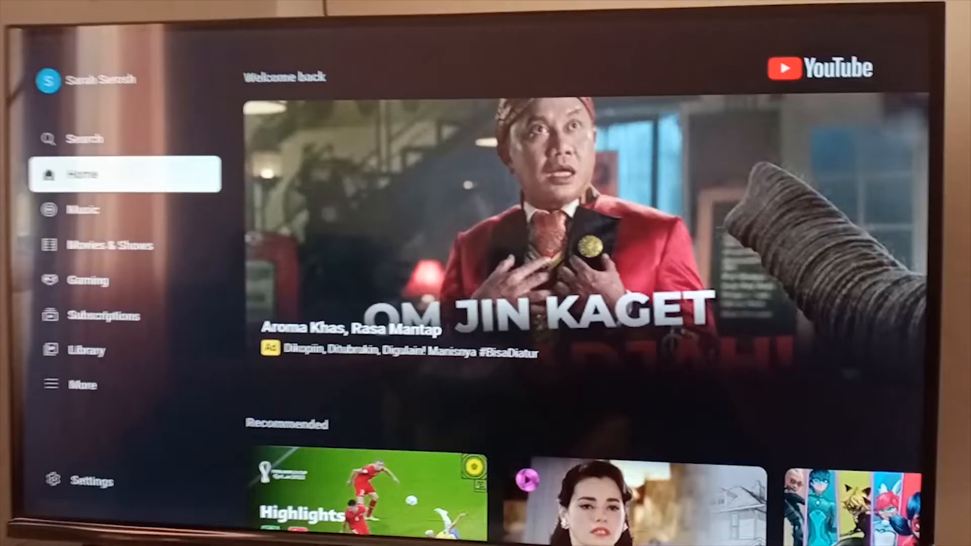